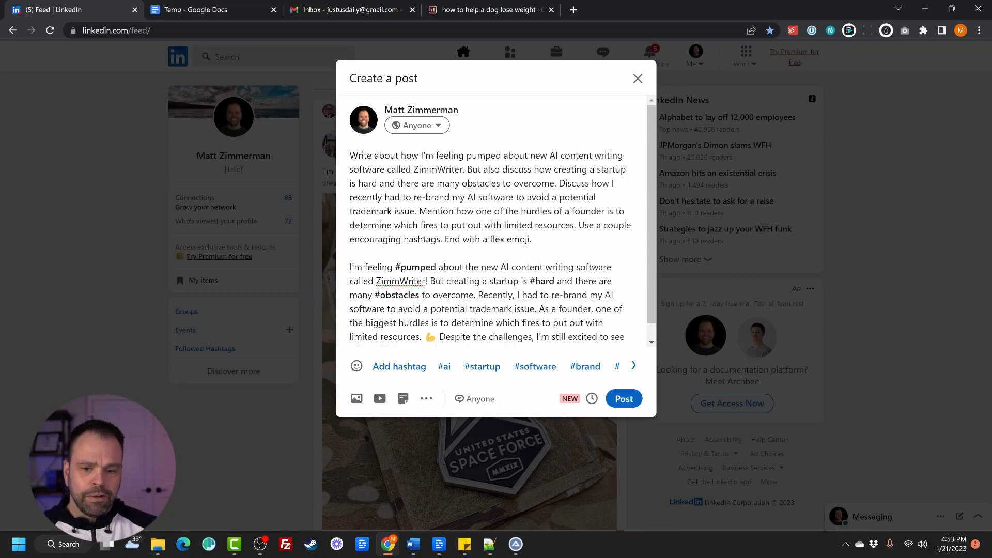
Publish the pumped-about-ZimmWriter LinkedIn post with its hashtags and flex emoji.
scroll(down, 3)
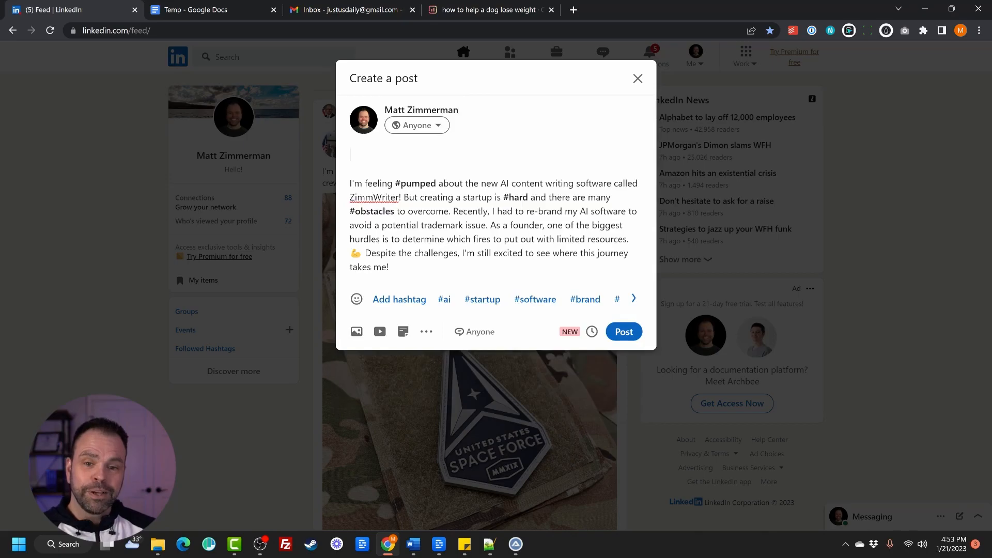
click(623, 332)
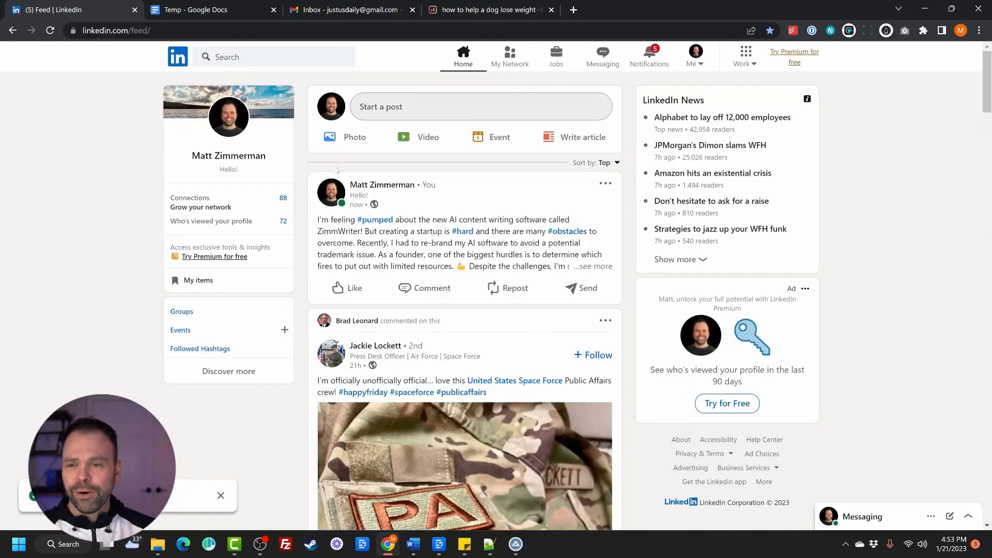
Generate the HeavySmoker 2000 BBQ Grill press release after the prompt in the Temp document.
click(209, 10)
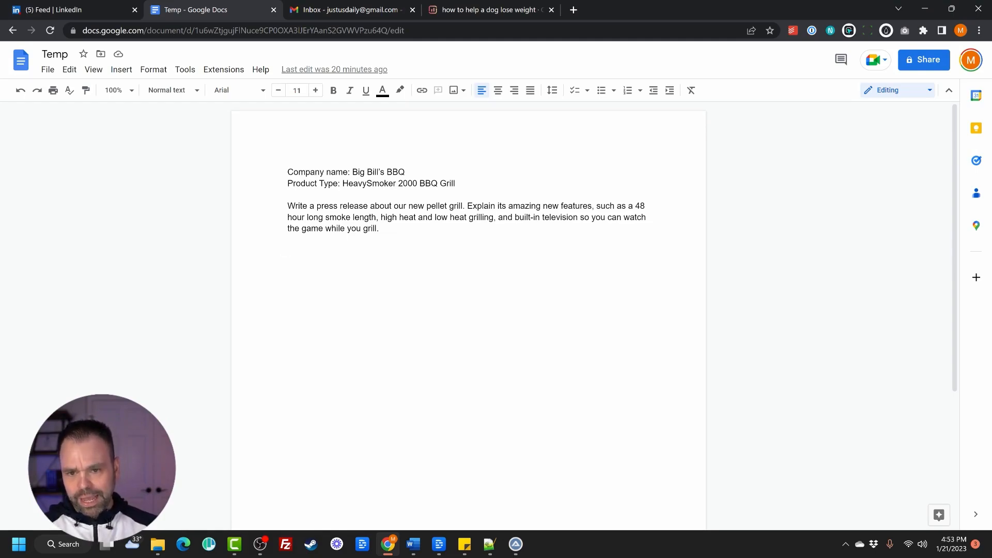
click(287, 251)
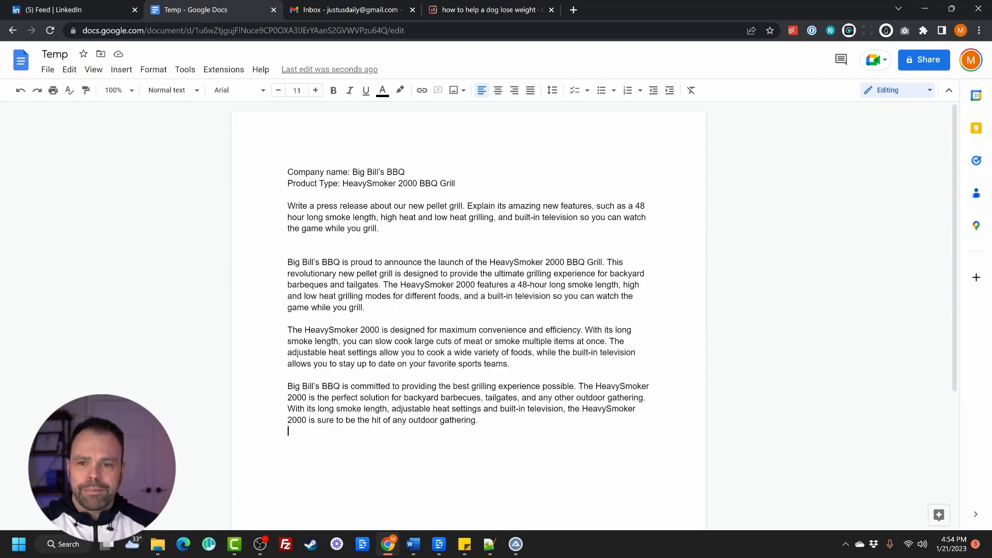
click(346, 9)
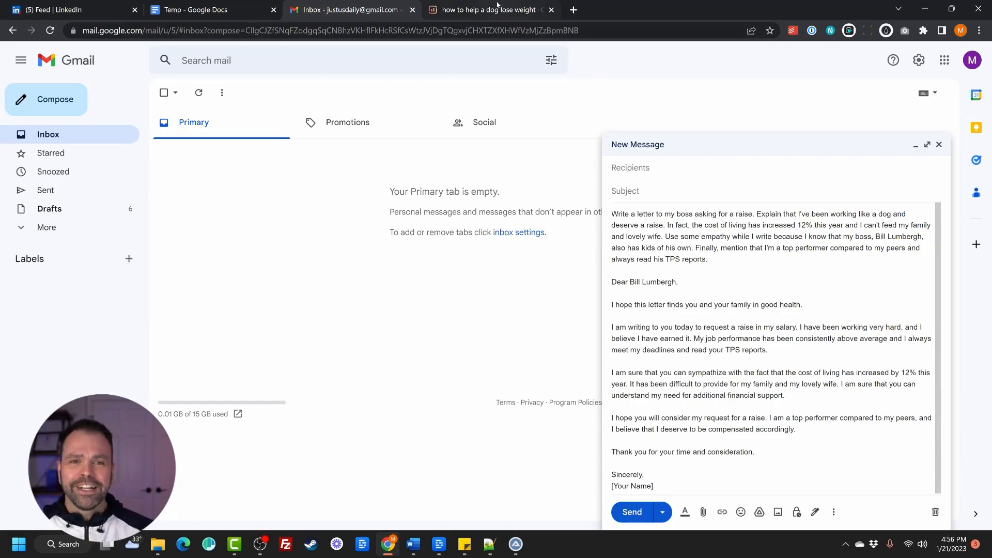
Leave the generated raise-request letter in Gmail and move to the dog weight-loss draft.
click(487, 10)
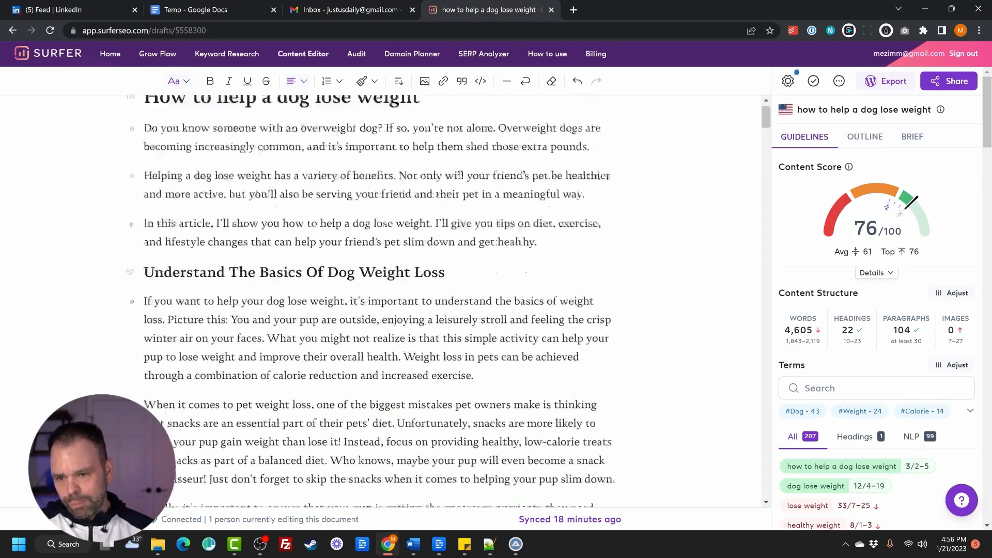
Swap the health-status prompt for a generated weight-and-goals paragraph, then minimize the browser.
scroll(down, 3)
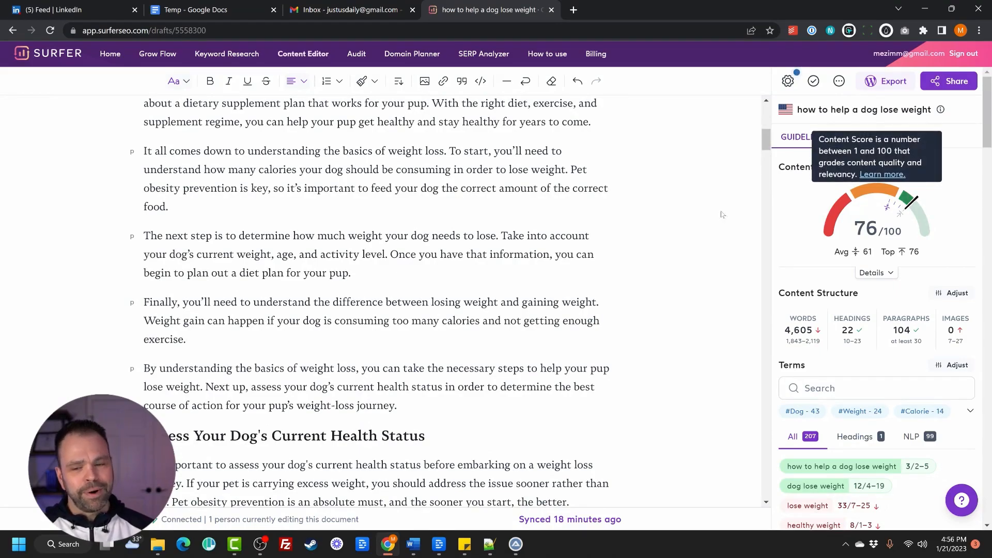
scroll(down, 3)
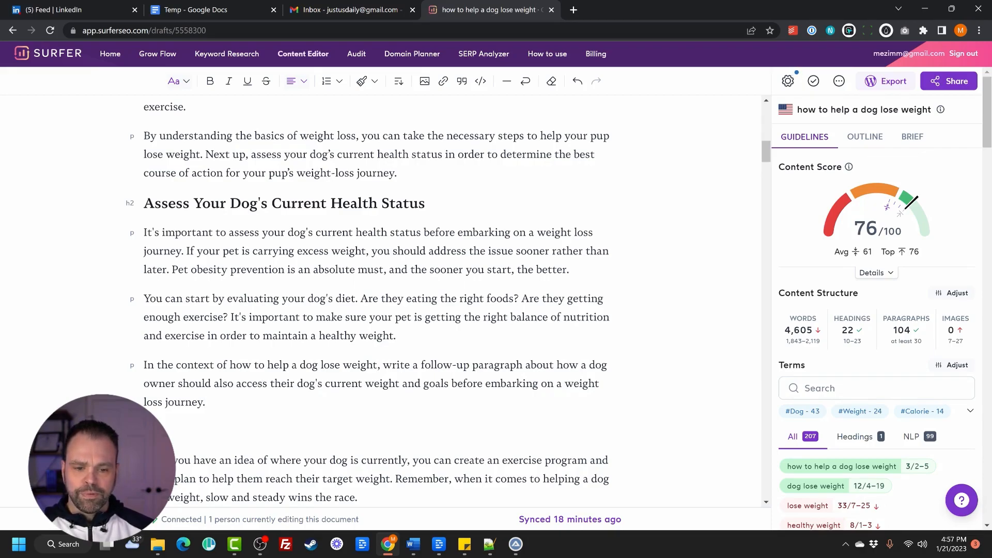
drag(144, 202, 205, 402)
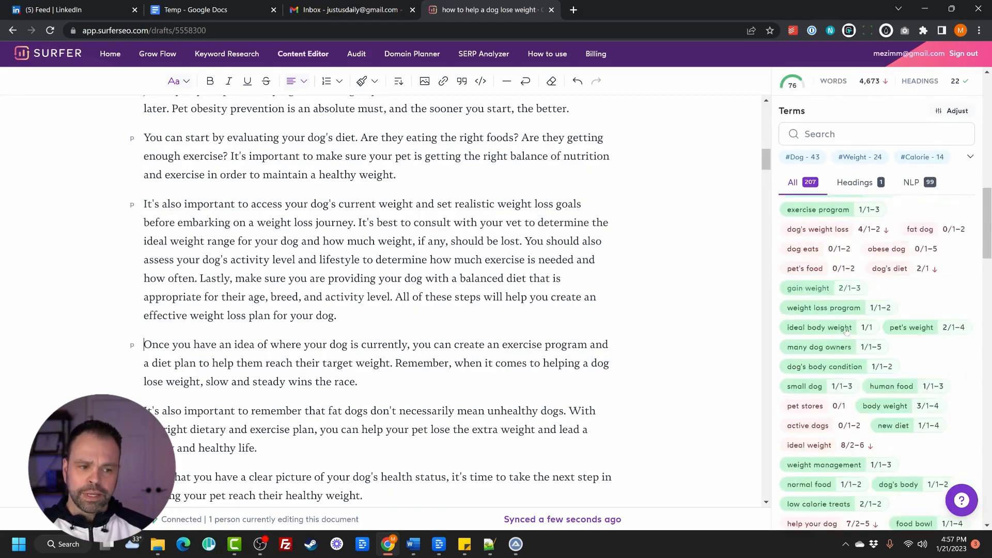
scroll(down, 3)
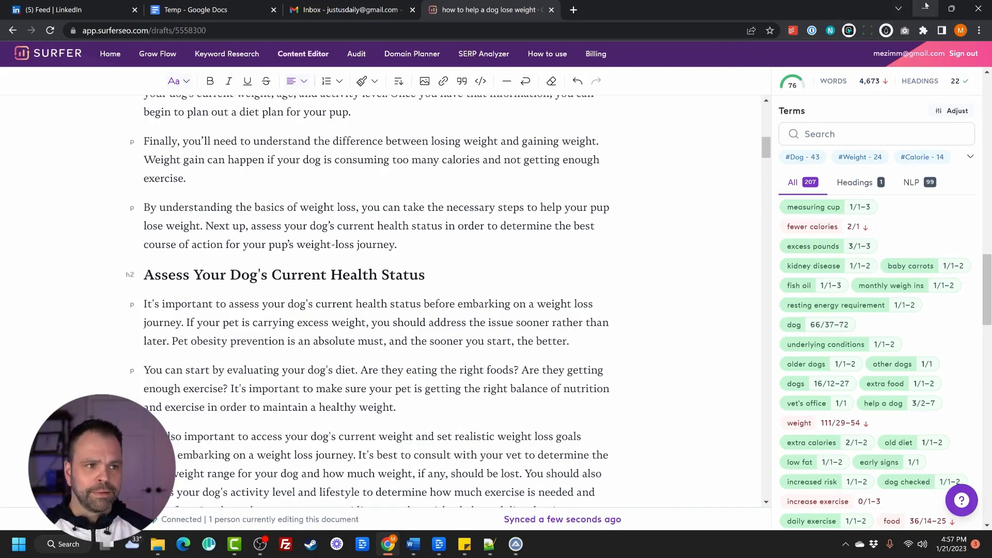
click(924, 8)
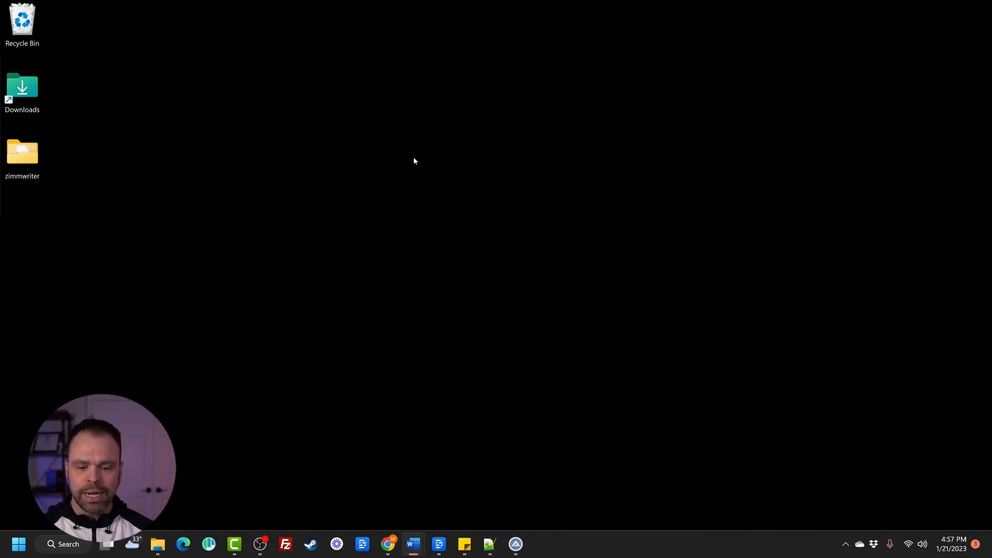
mouse_move(414, 544)
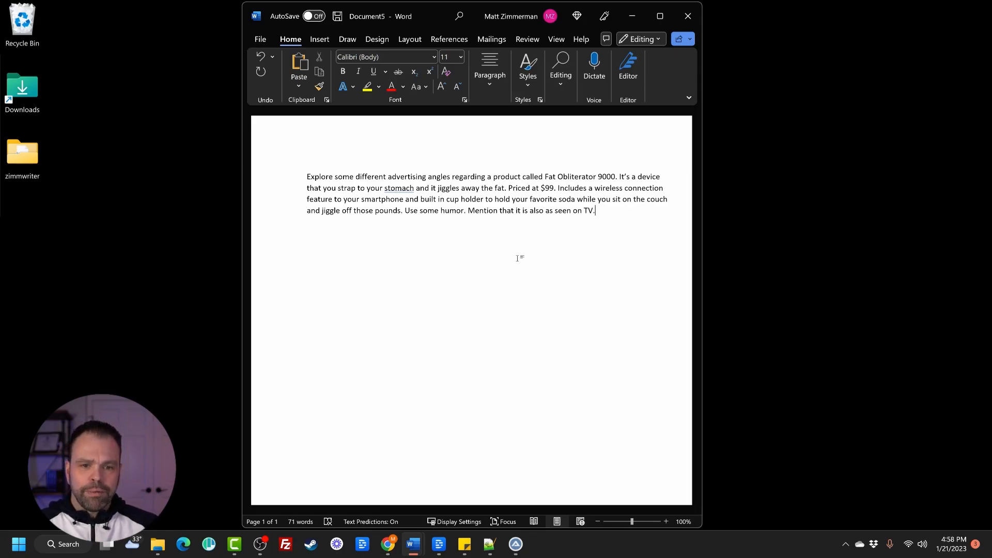
Generate four humorous Fat Obliterator 9000 ad angles below the Word prompt, then hide Word.
double_click(398, 188)
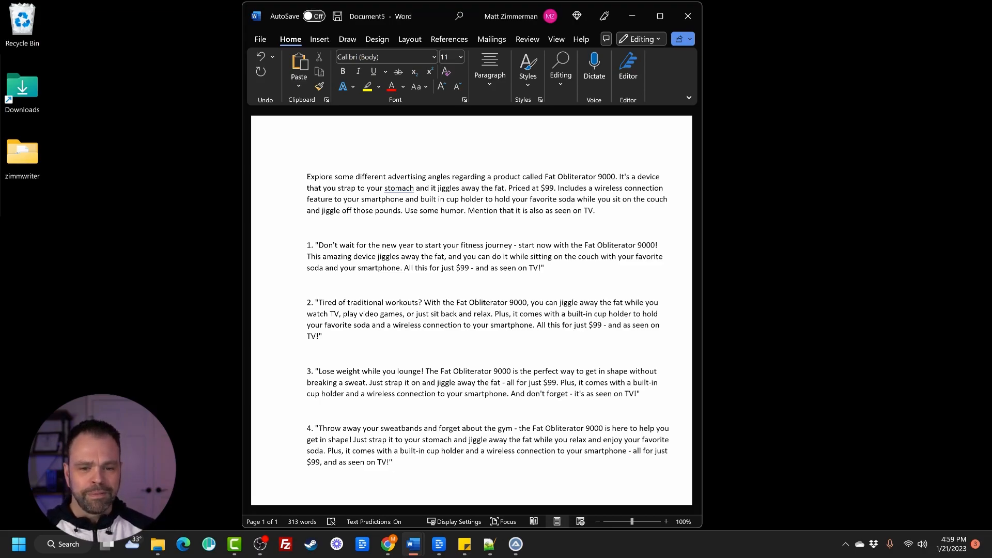
click(393, 461)
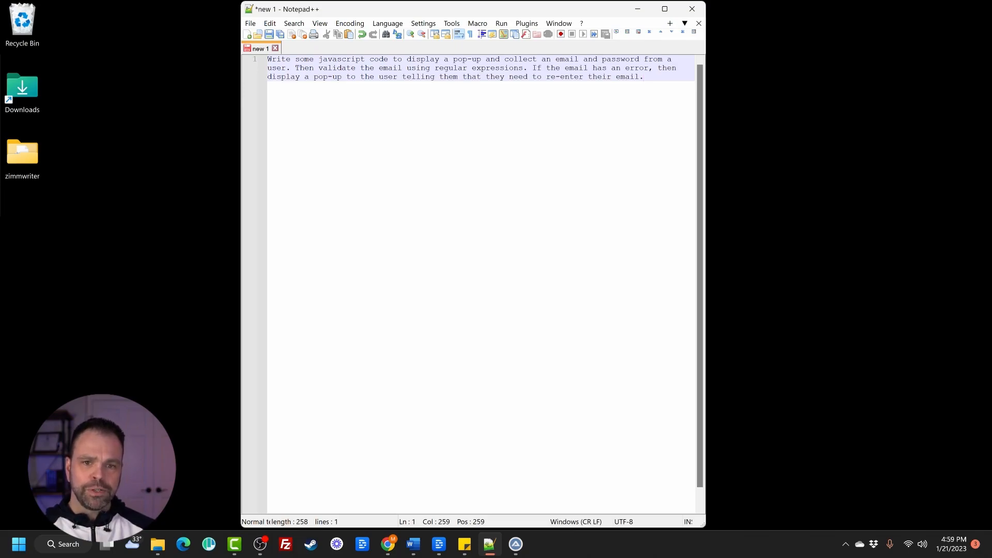
Select the JavaScript email-validation prompt in Notepad++ for AI generation.
key(ctrl+a)
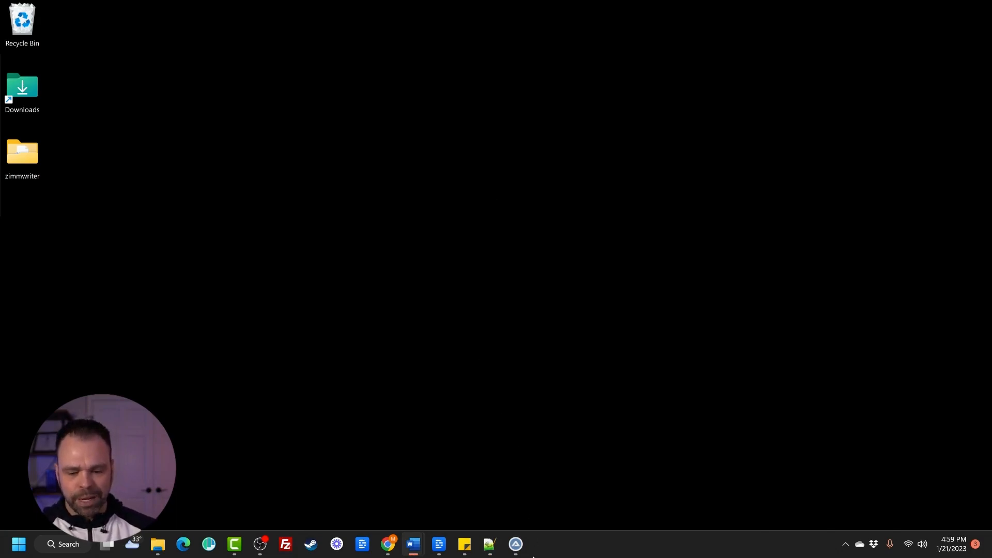
Launch ZimmWriter from the taskbar and choose SEO Optimized Blog Writer.
click(514, 544)
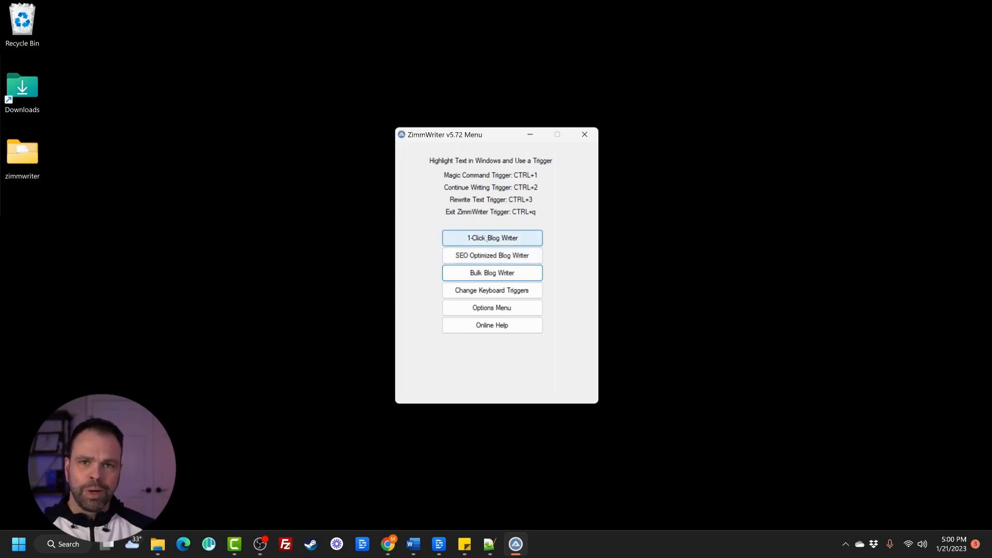
mouse_move(491, 255)
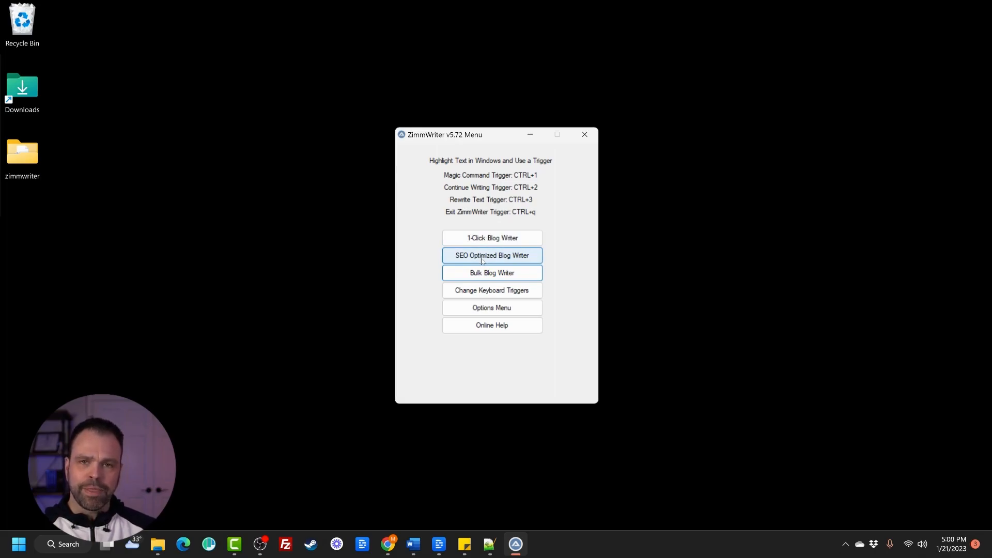
click(491, 255)
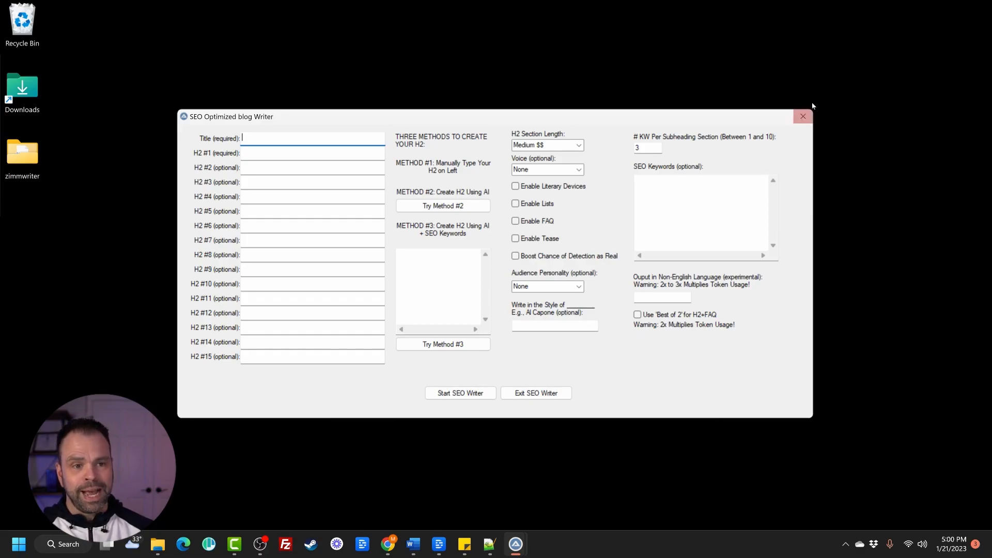
Exit the SEO writer form and switch to the Bulk Blog Writer.
click(802, 116)
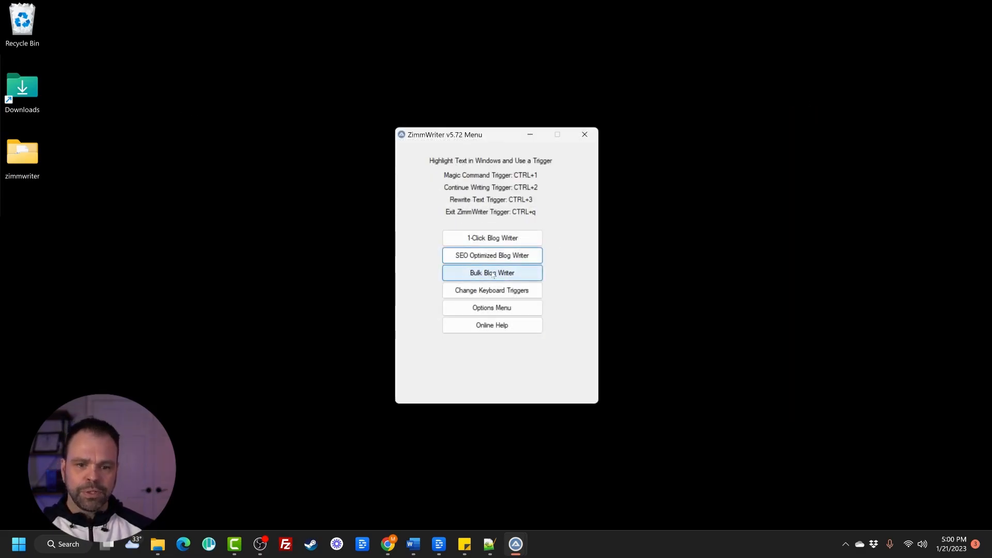
click(491, 272)
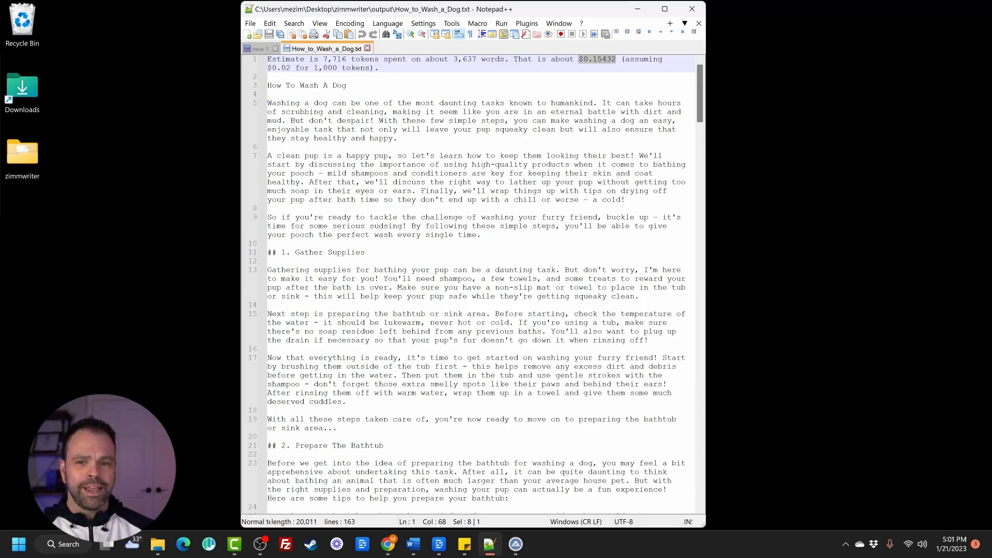
Read How_to_Wash_a_Dog.txt through the FAQ, then close Notepad++, answering the save prompt.
scroll(down, 3)
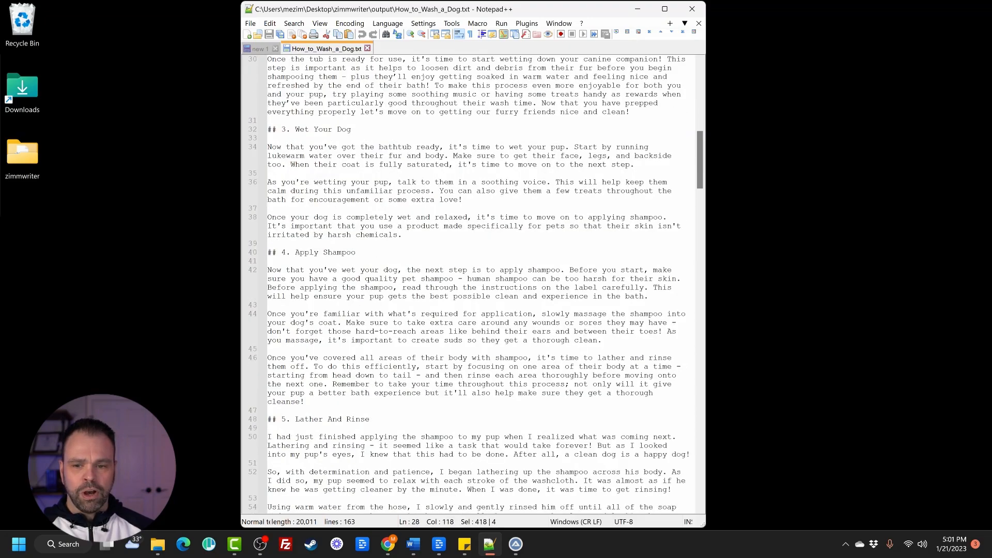
scroll(down, 3)
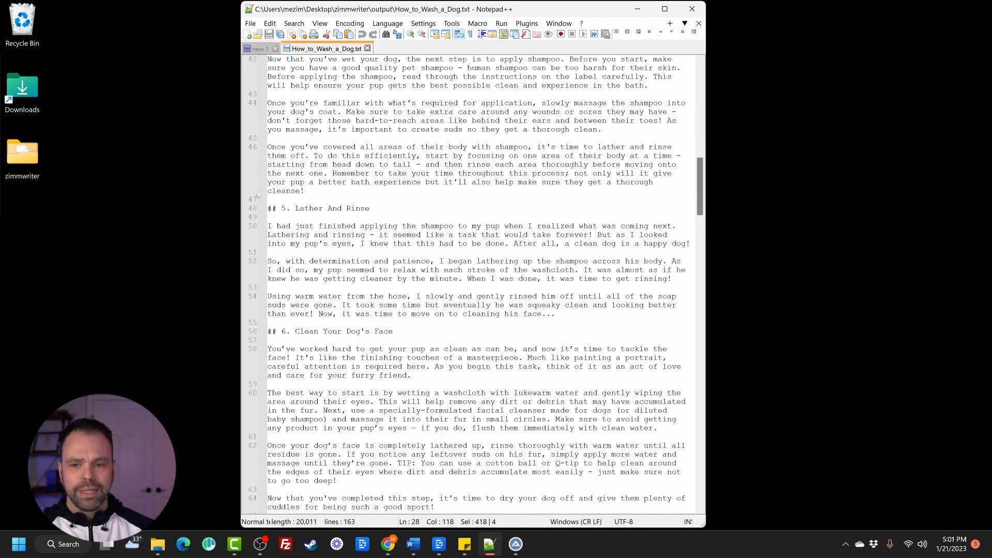
scroll(down, 3)
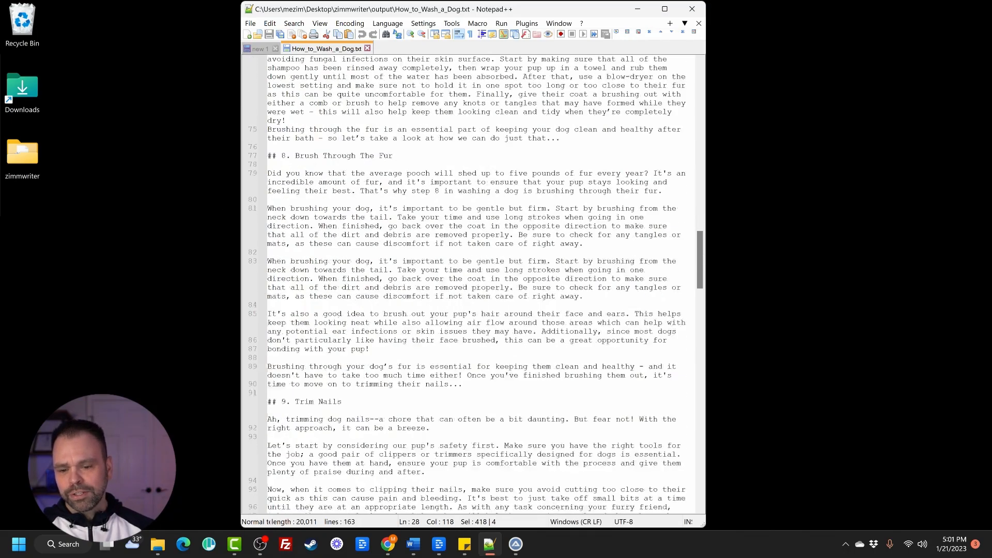
scroll(down, 3)
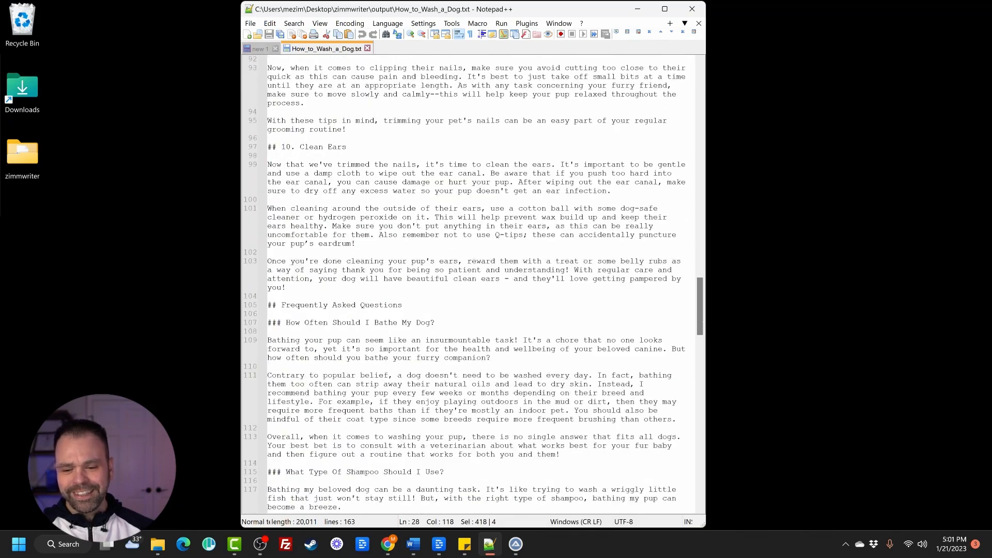
scroll(down, 3)
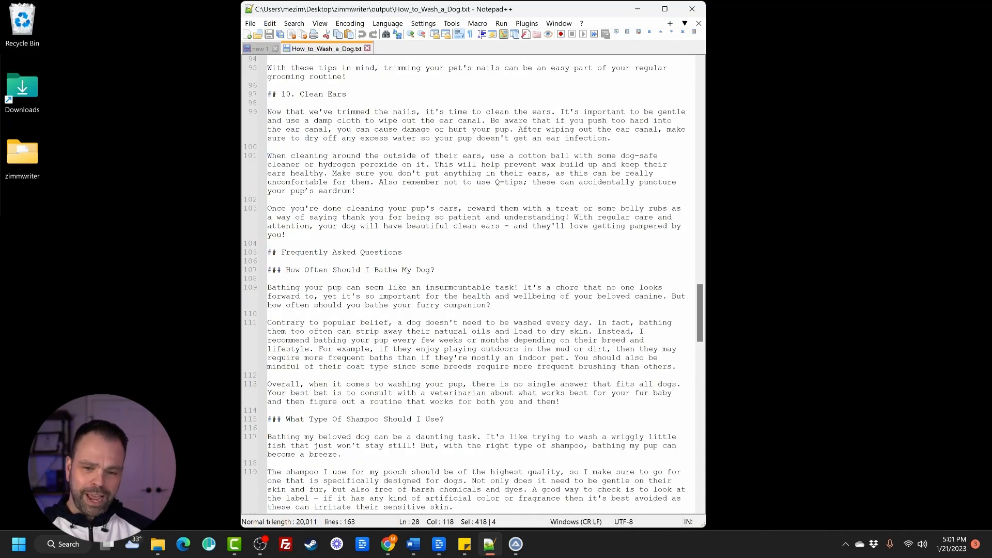
scroll(down, 3)
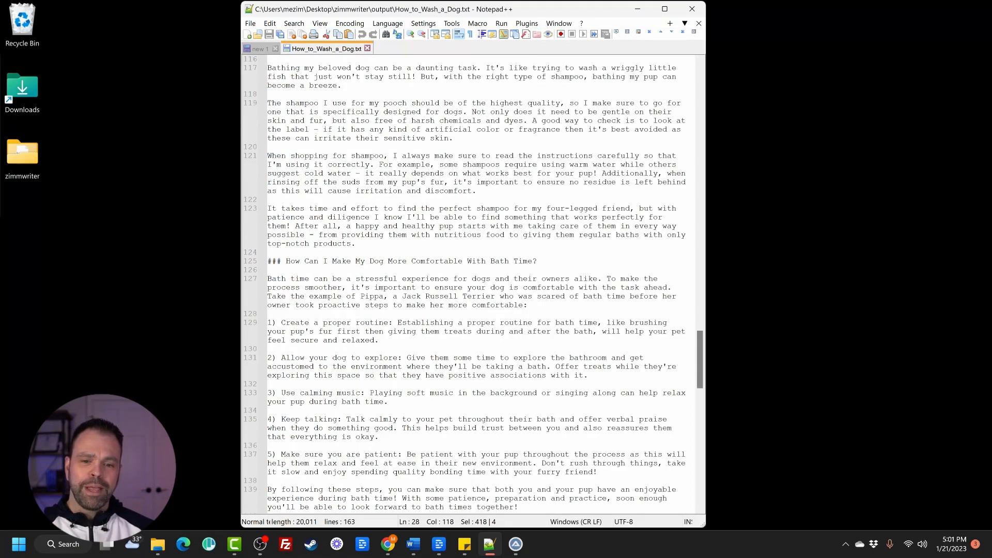
scroll(down, 3)
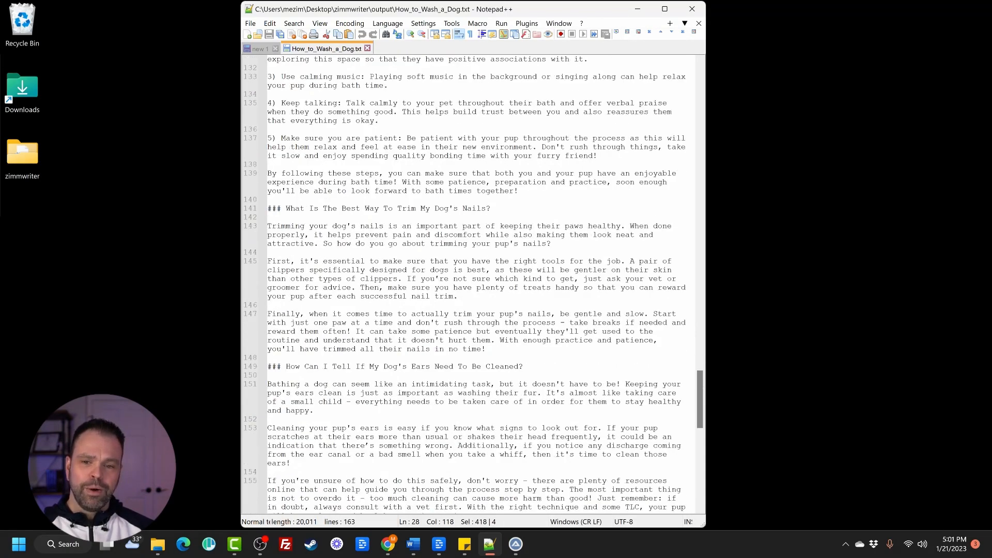
scroll(down, 3)
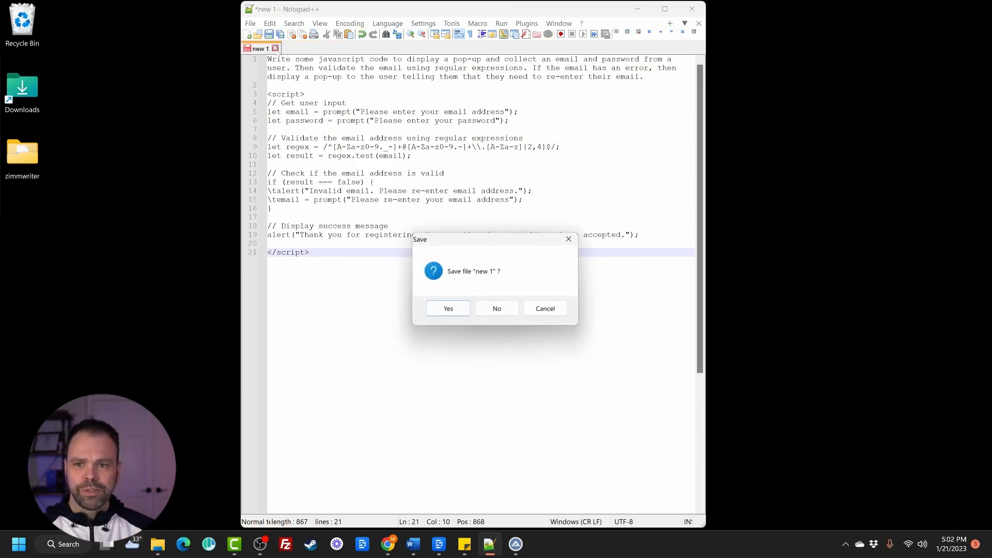
click(496, 307)
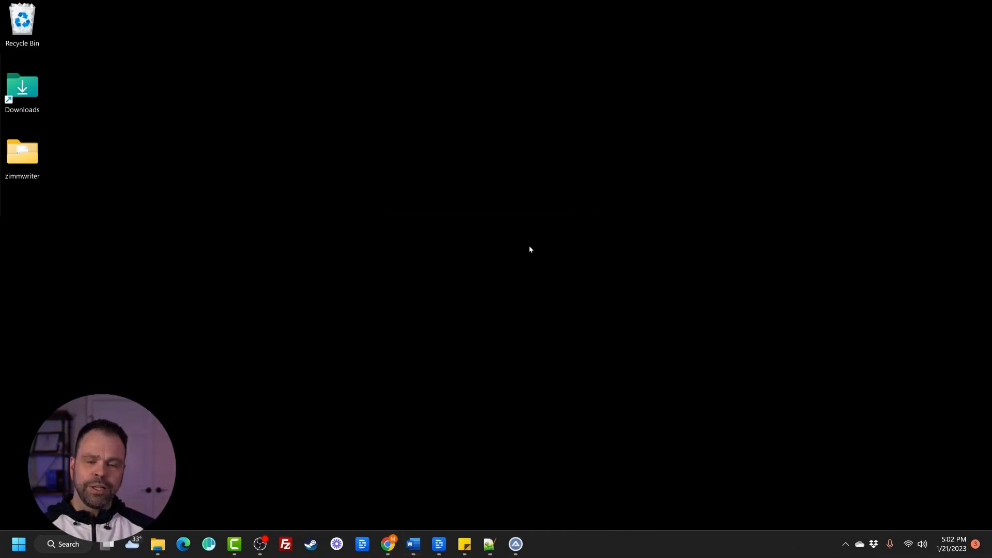